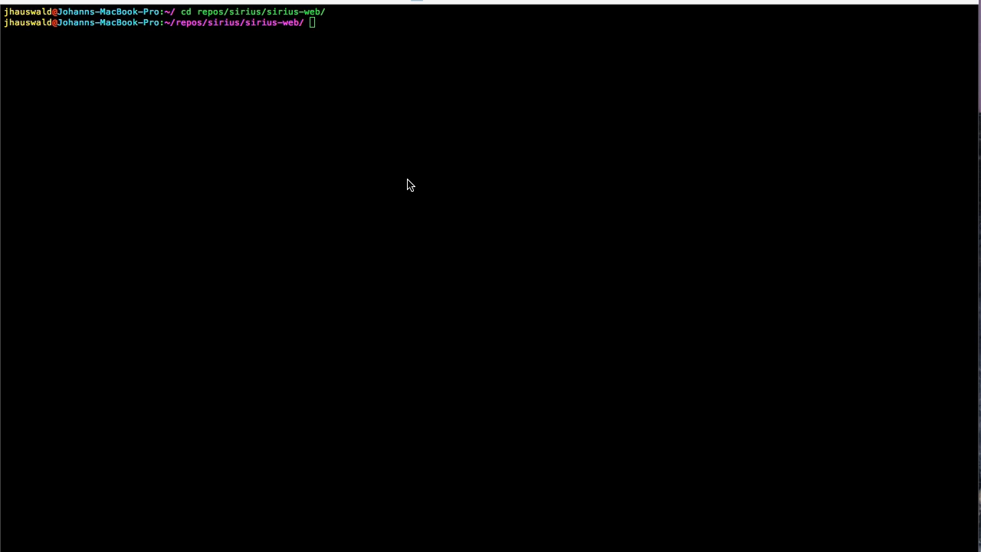
pyautogui.moveTo(499, 114)
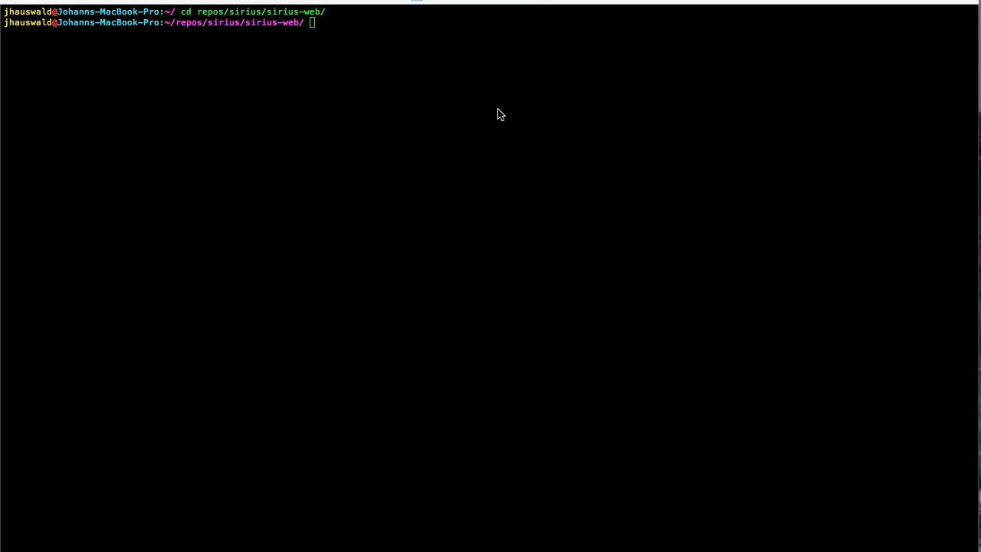
# List sirius-web, move into demo/ and list its scripts, image and speech files
pyautogui.write('ls')
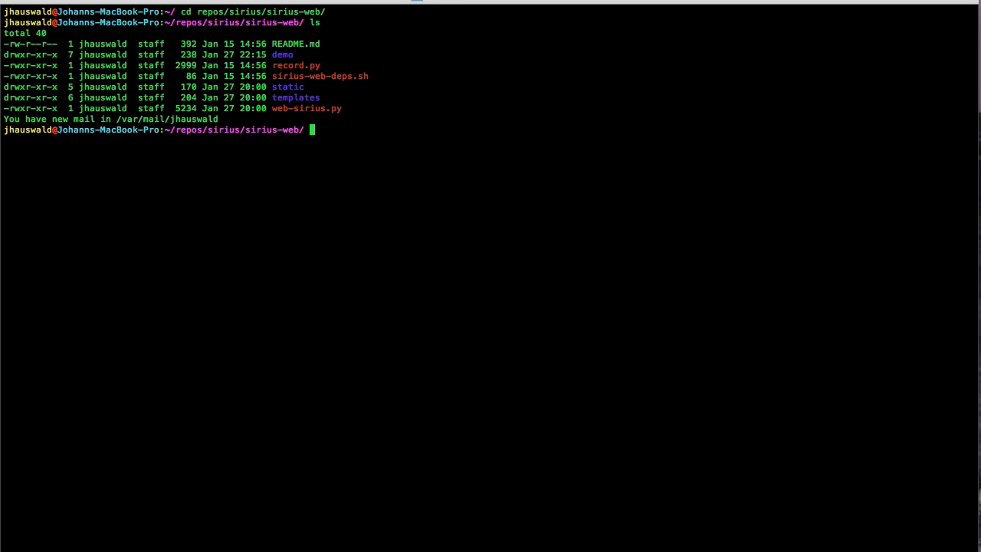
pyautogui.write('cd demo/')
pyautogui.write('./')
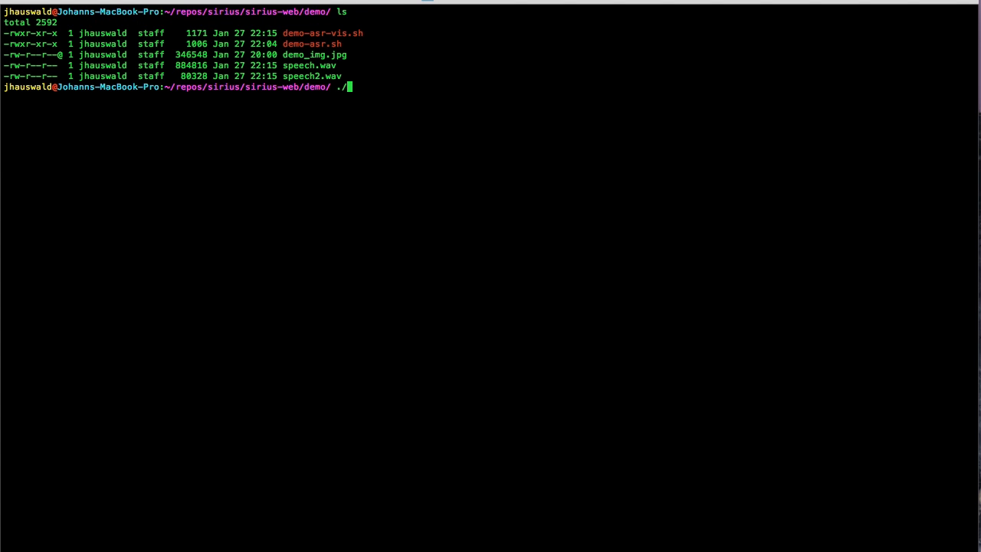
# Run ./demo-asr.sh and start recording a spoken question
pyautogui.write('demo-asr')
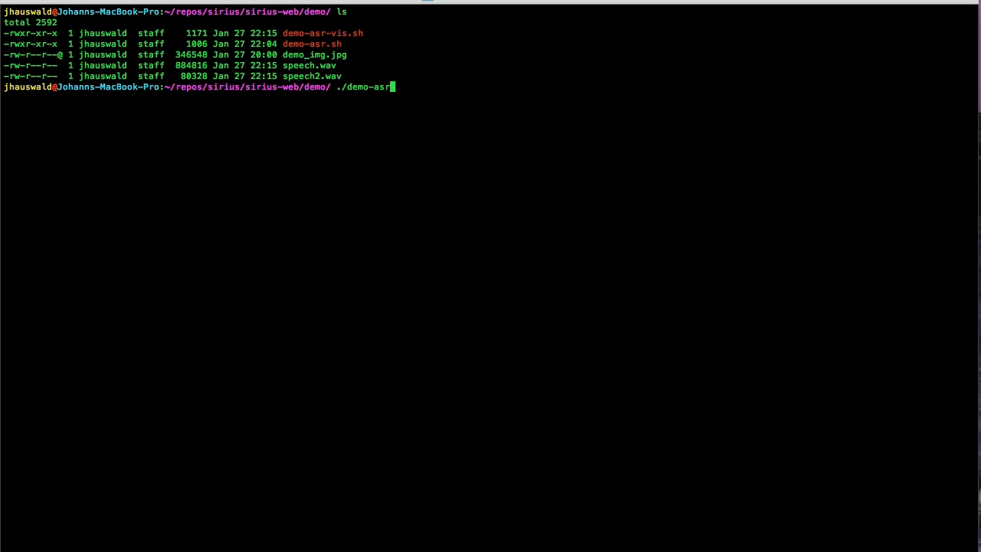
pyautogui.write('.sh')
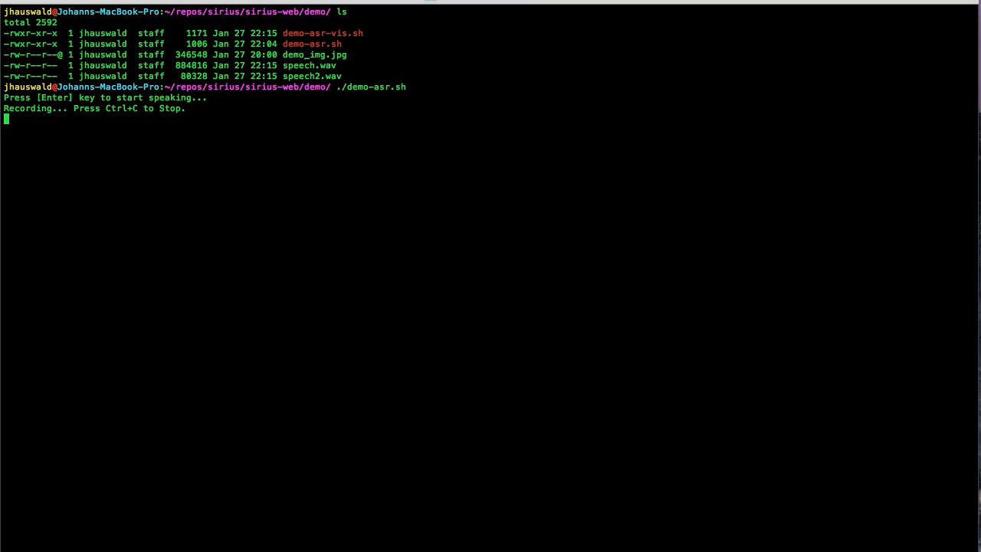
# Stop recording so the demo transcribes "what is the speed of light" and answers 299,792,458 m/s
pyautogui.press('ctrl+c')
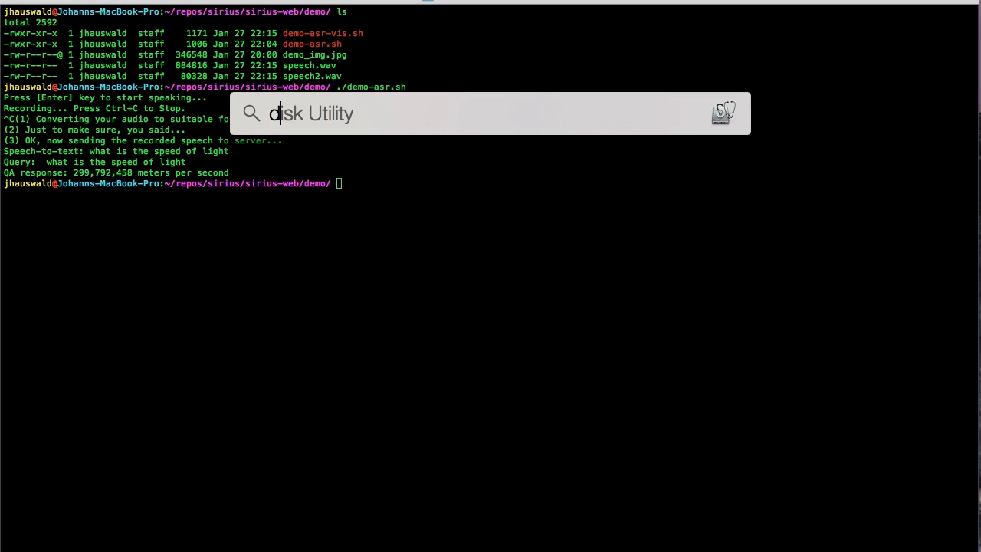
# Preview demo_img.jpg of the Empire State Building in Spotlight, then dismiss it
pyautogui.write('demo_img.jpg')
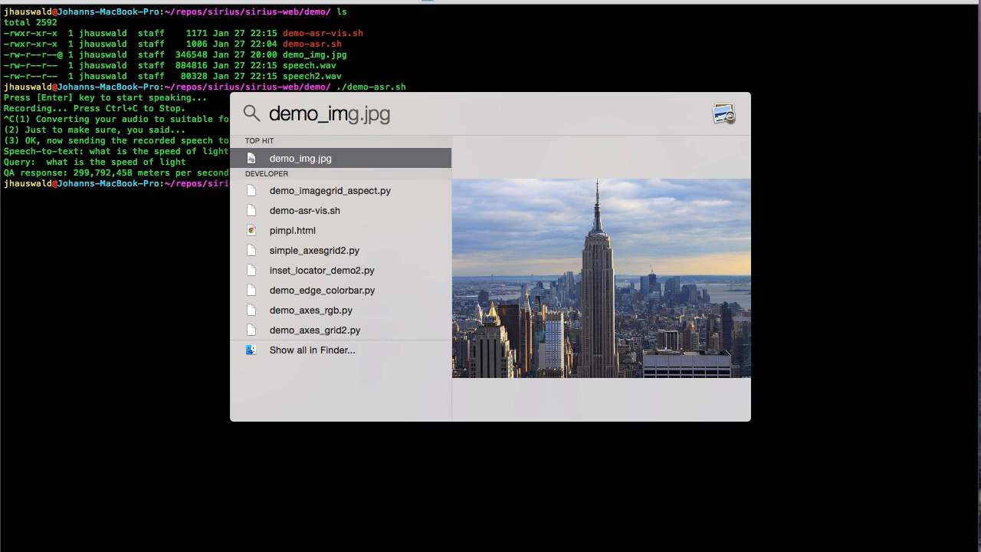
pyautogui.press('escape')
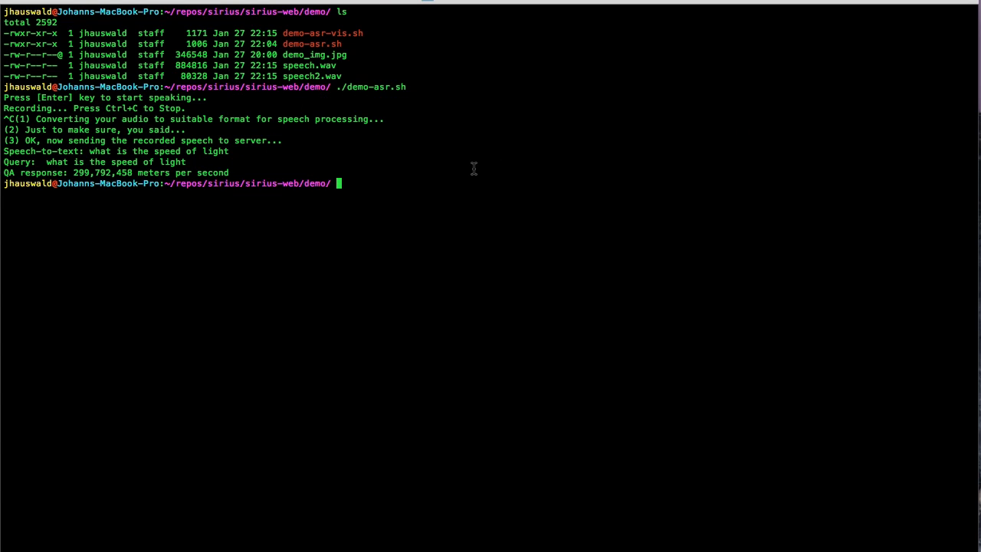
# Run ./demo-asr-vis.sh to match the image as Empire State Building and record a spoken question
pyautogui.write('./demo-asr-vis.sh')
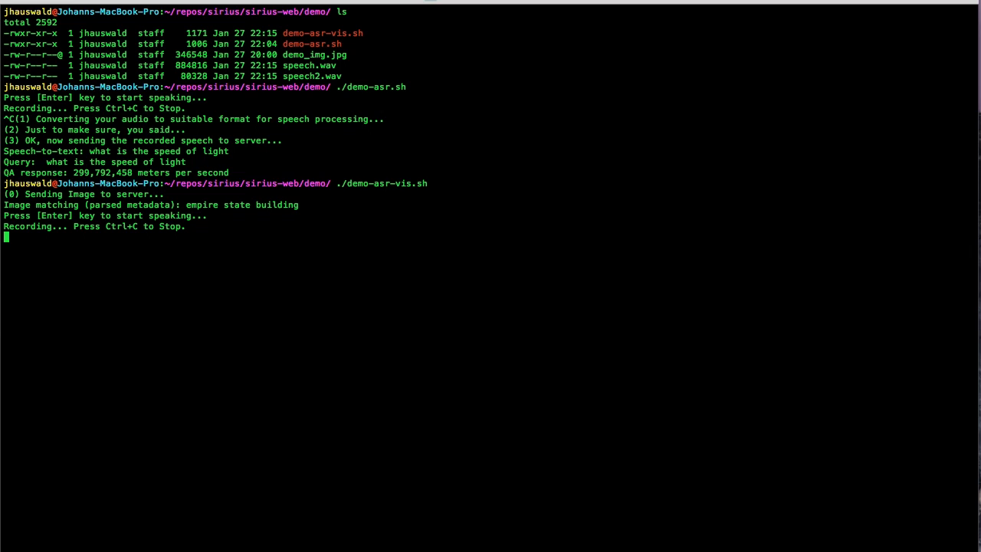
pyautogui.press('ctrl+c')
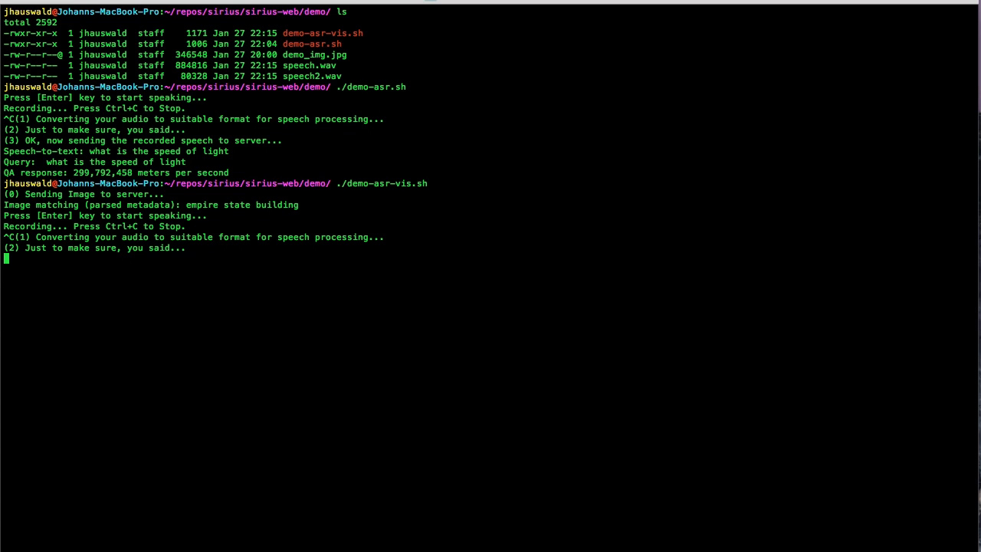